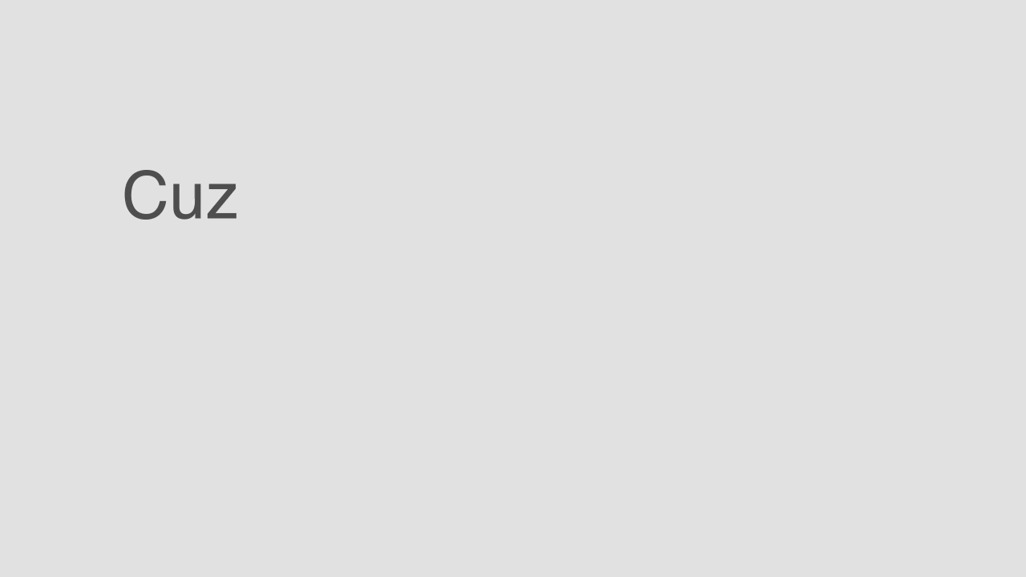
text(I do not like my penis)
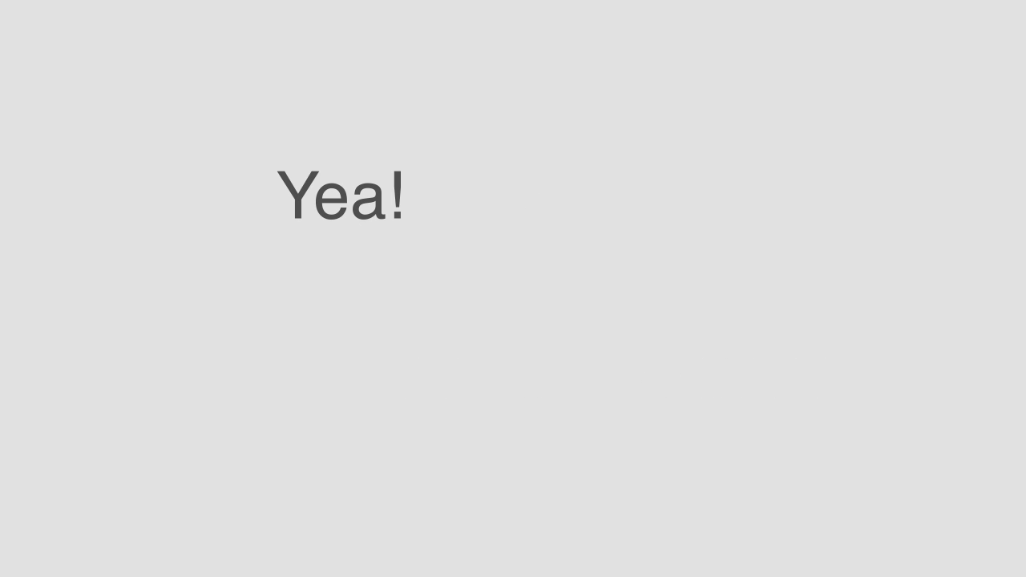
text(And I hate I)
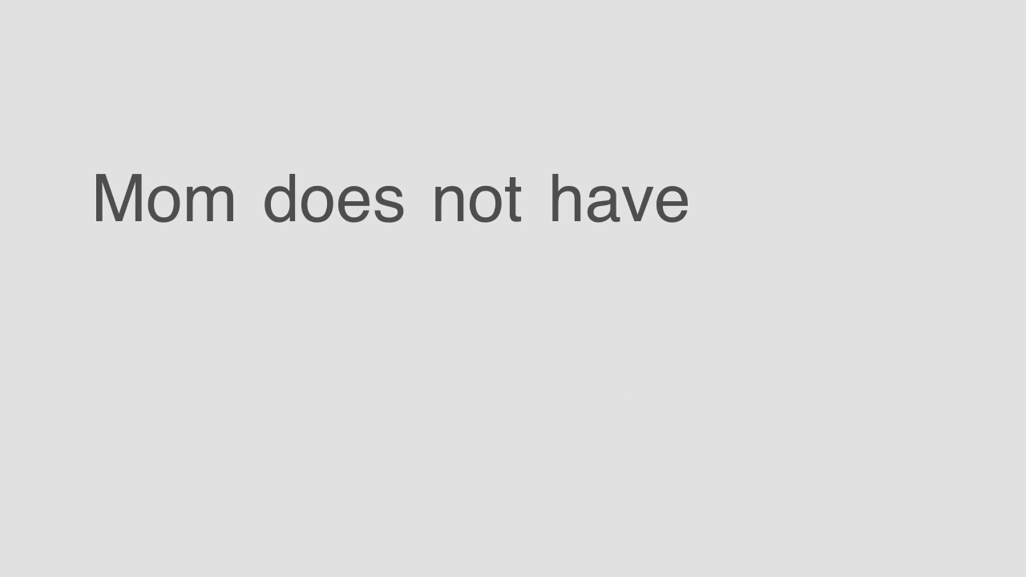
text(a penis)
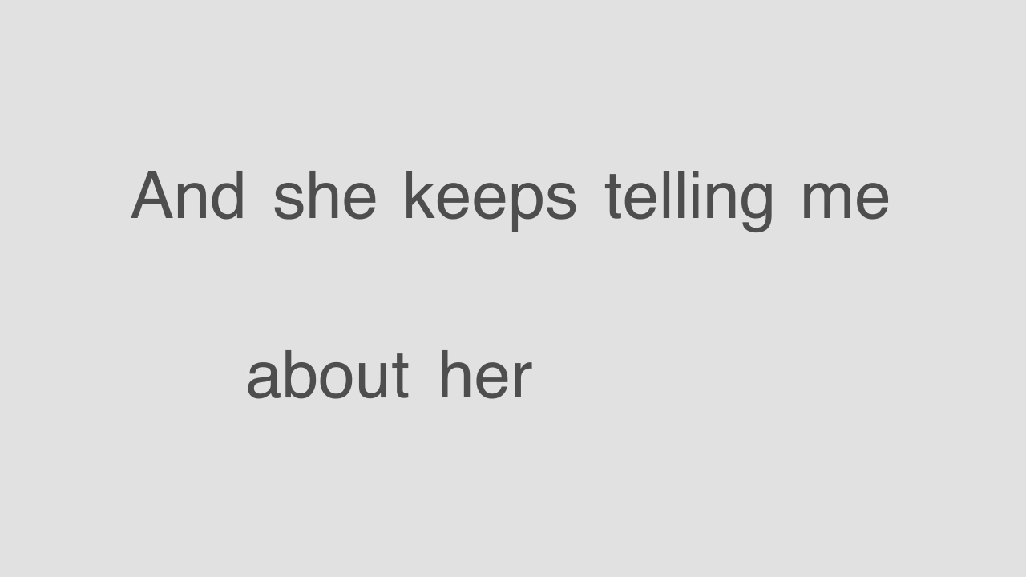
text(vagina)
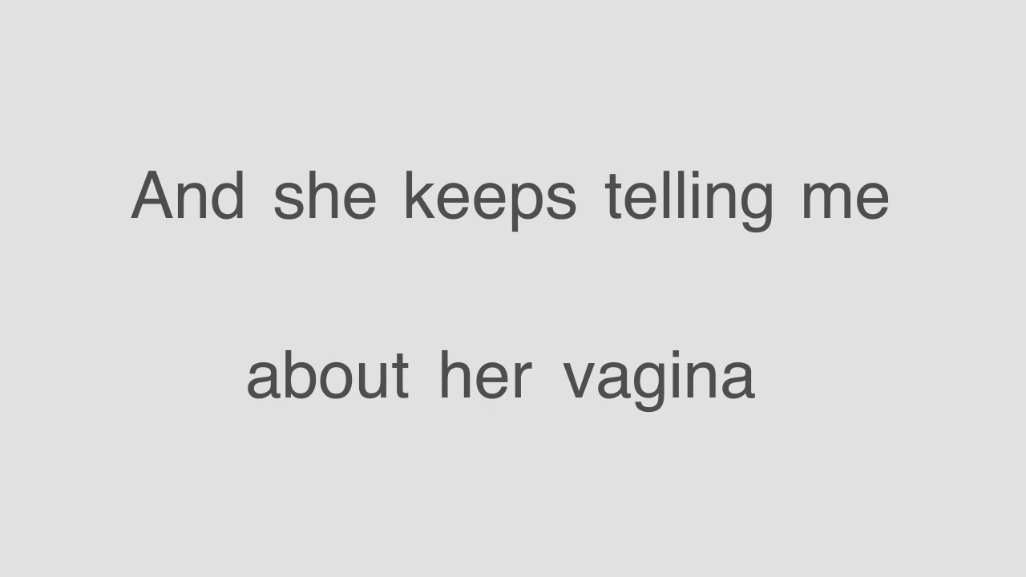